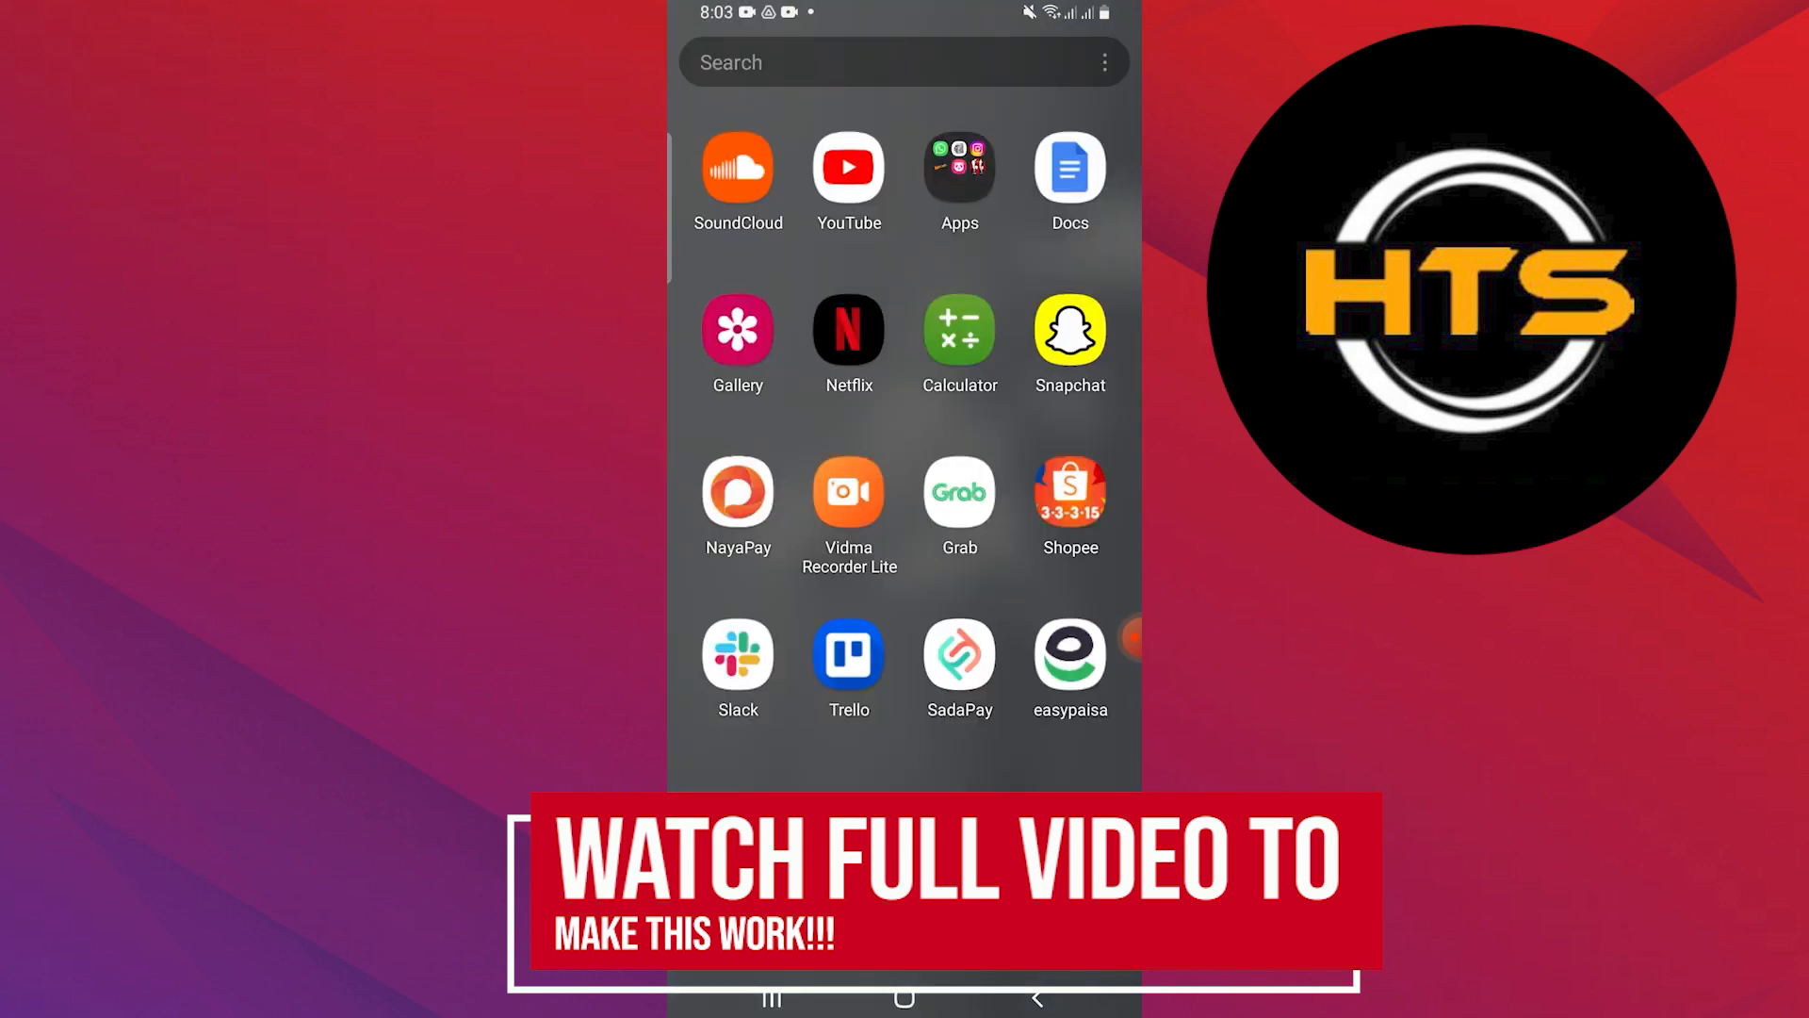
- Launch Shopee, with 'Johnson Baby Bath' typed, and go to the Me account page
{"action": "left_click", "coordinate": [1067, 490]}
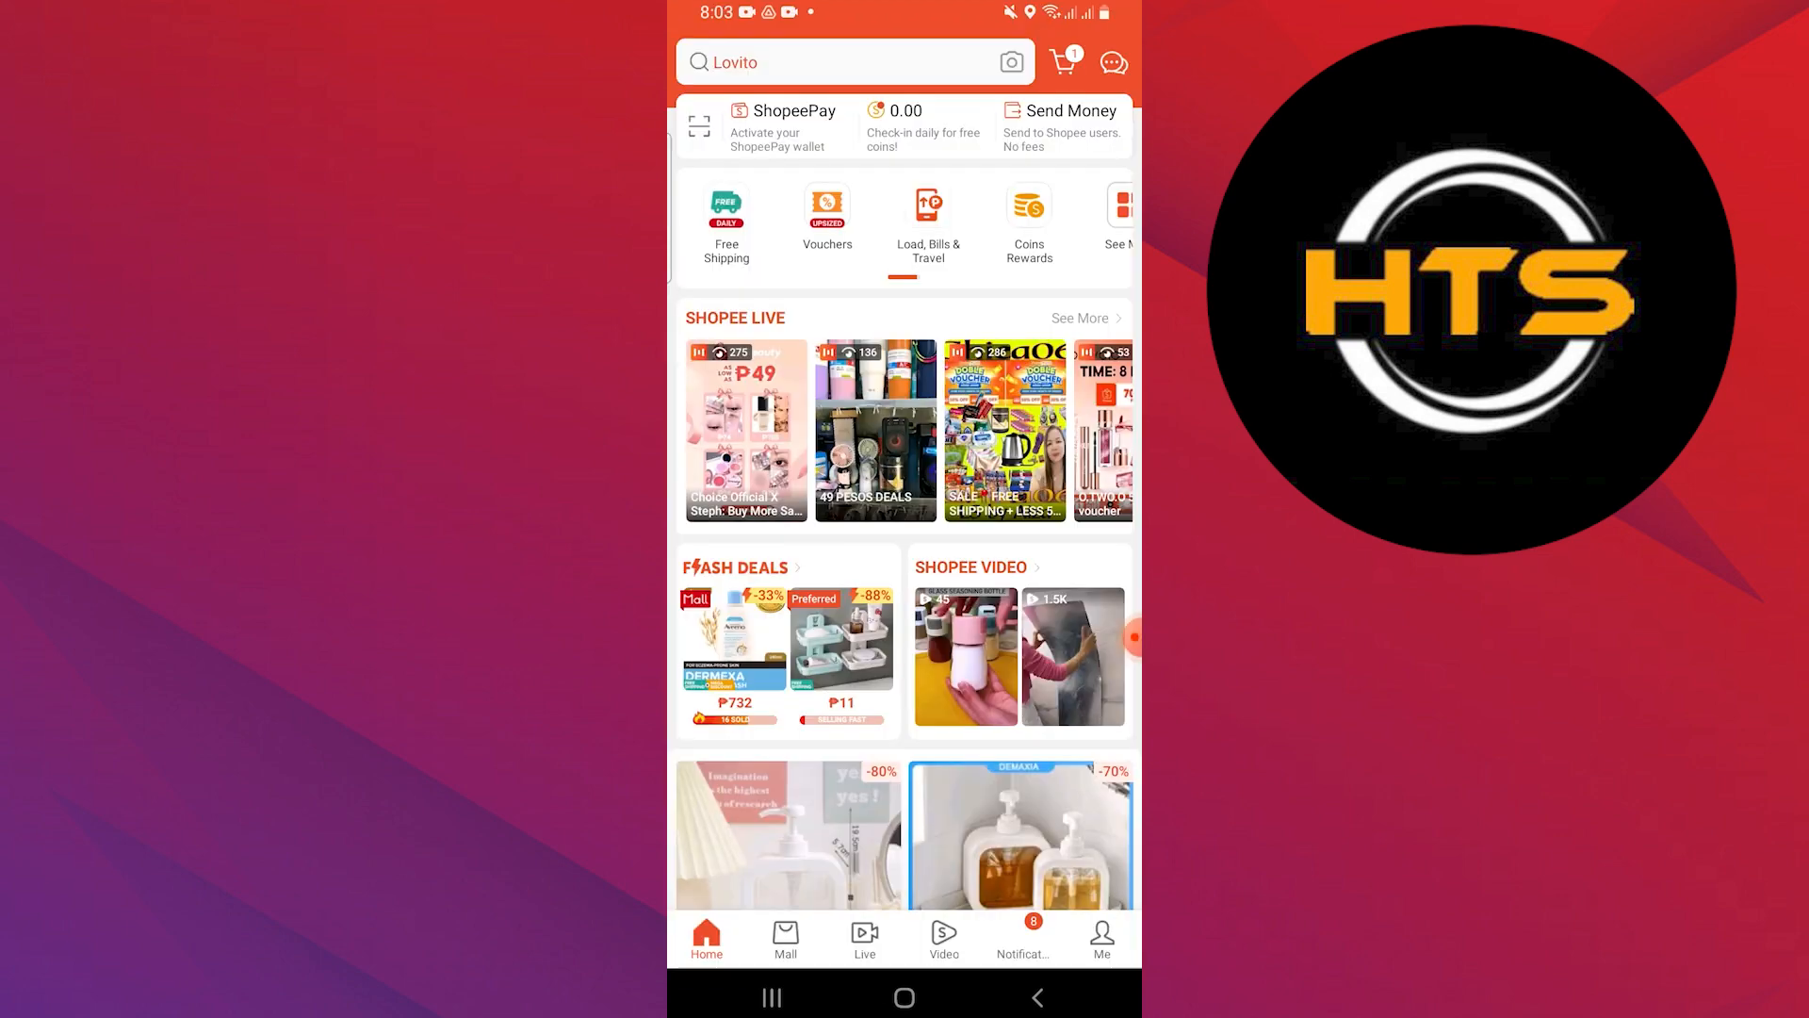
{"action": "type", "text": "Johnson Baby Bath"}
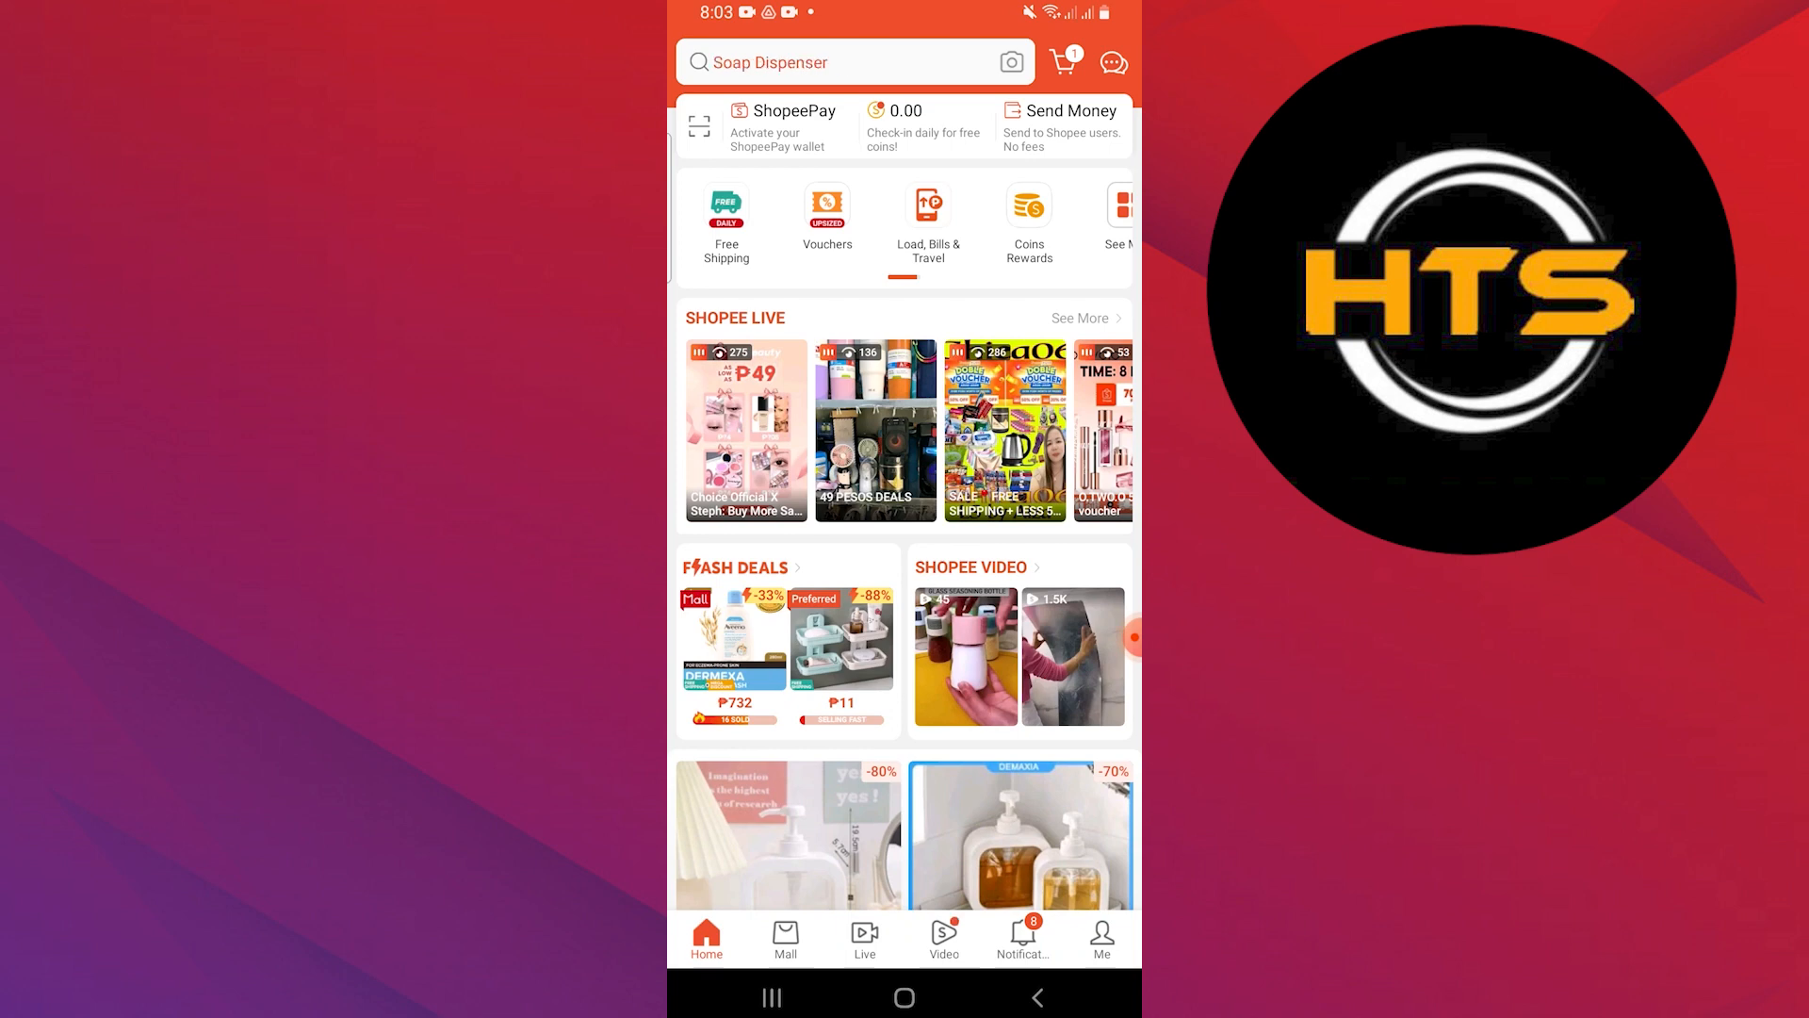
{"action": "left_click", "coordinate": [1100, 937]}
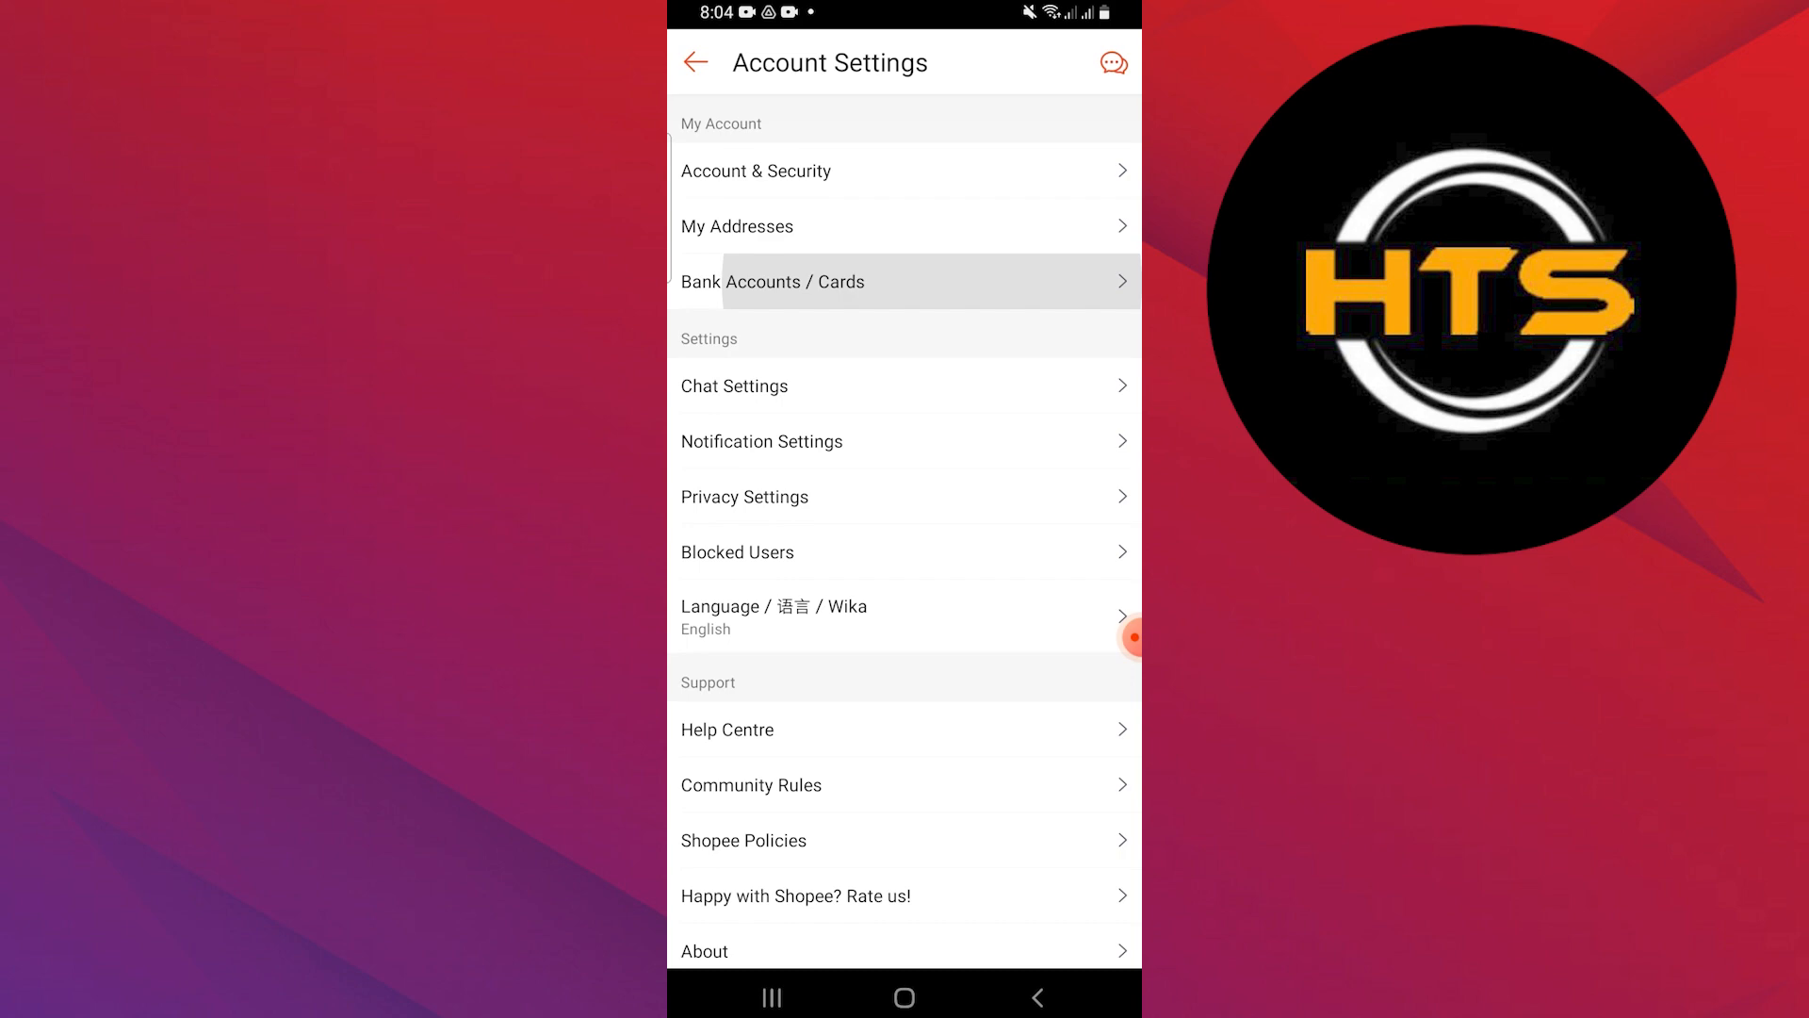
- Open Bank Accounts / Cards, retry after the loading error, and choose Add Credit Card
{"action": "left_click", "coordinate": [905, 281]}
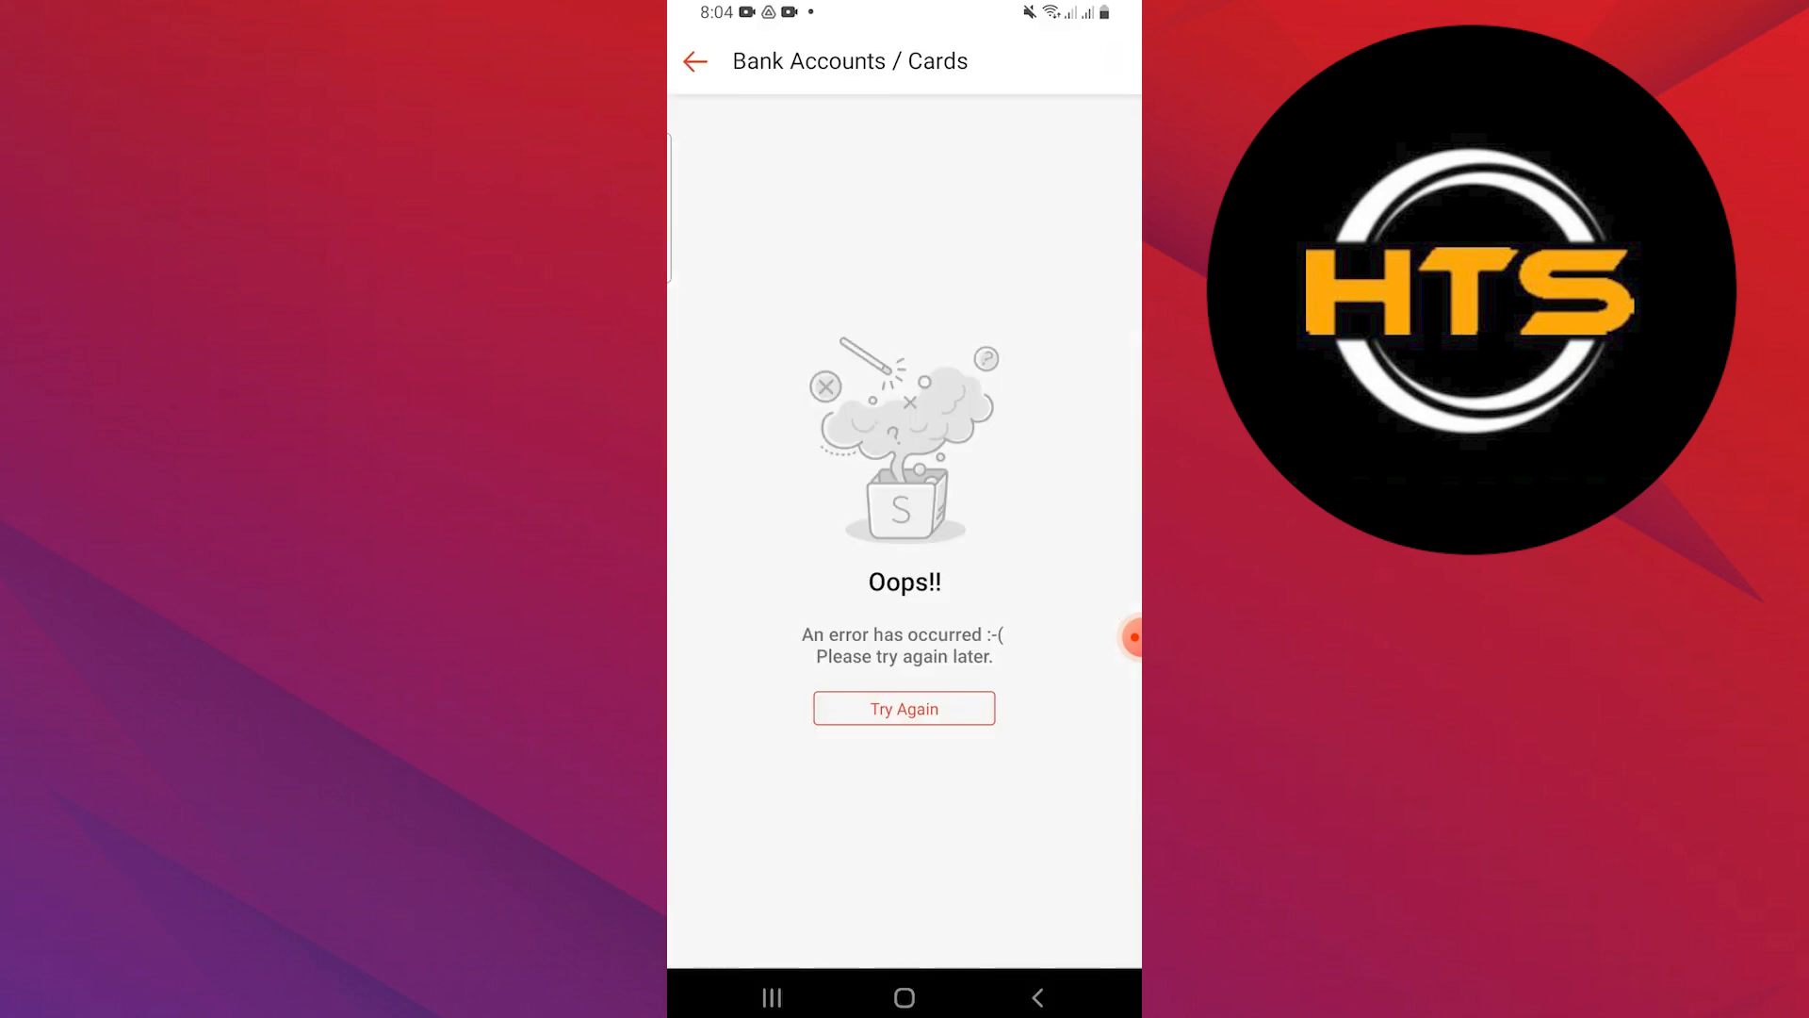
{"action": "left_click", "coordinate": [904, 707]}
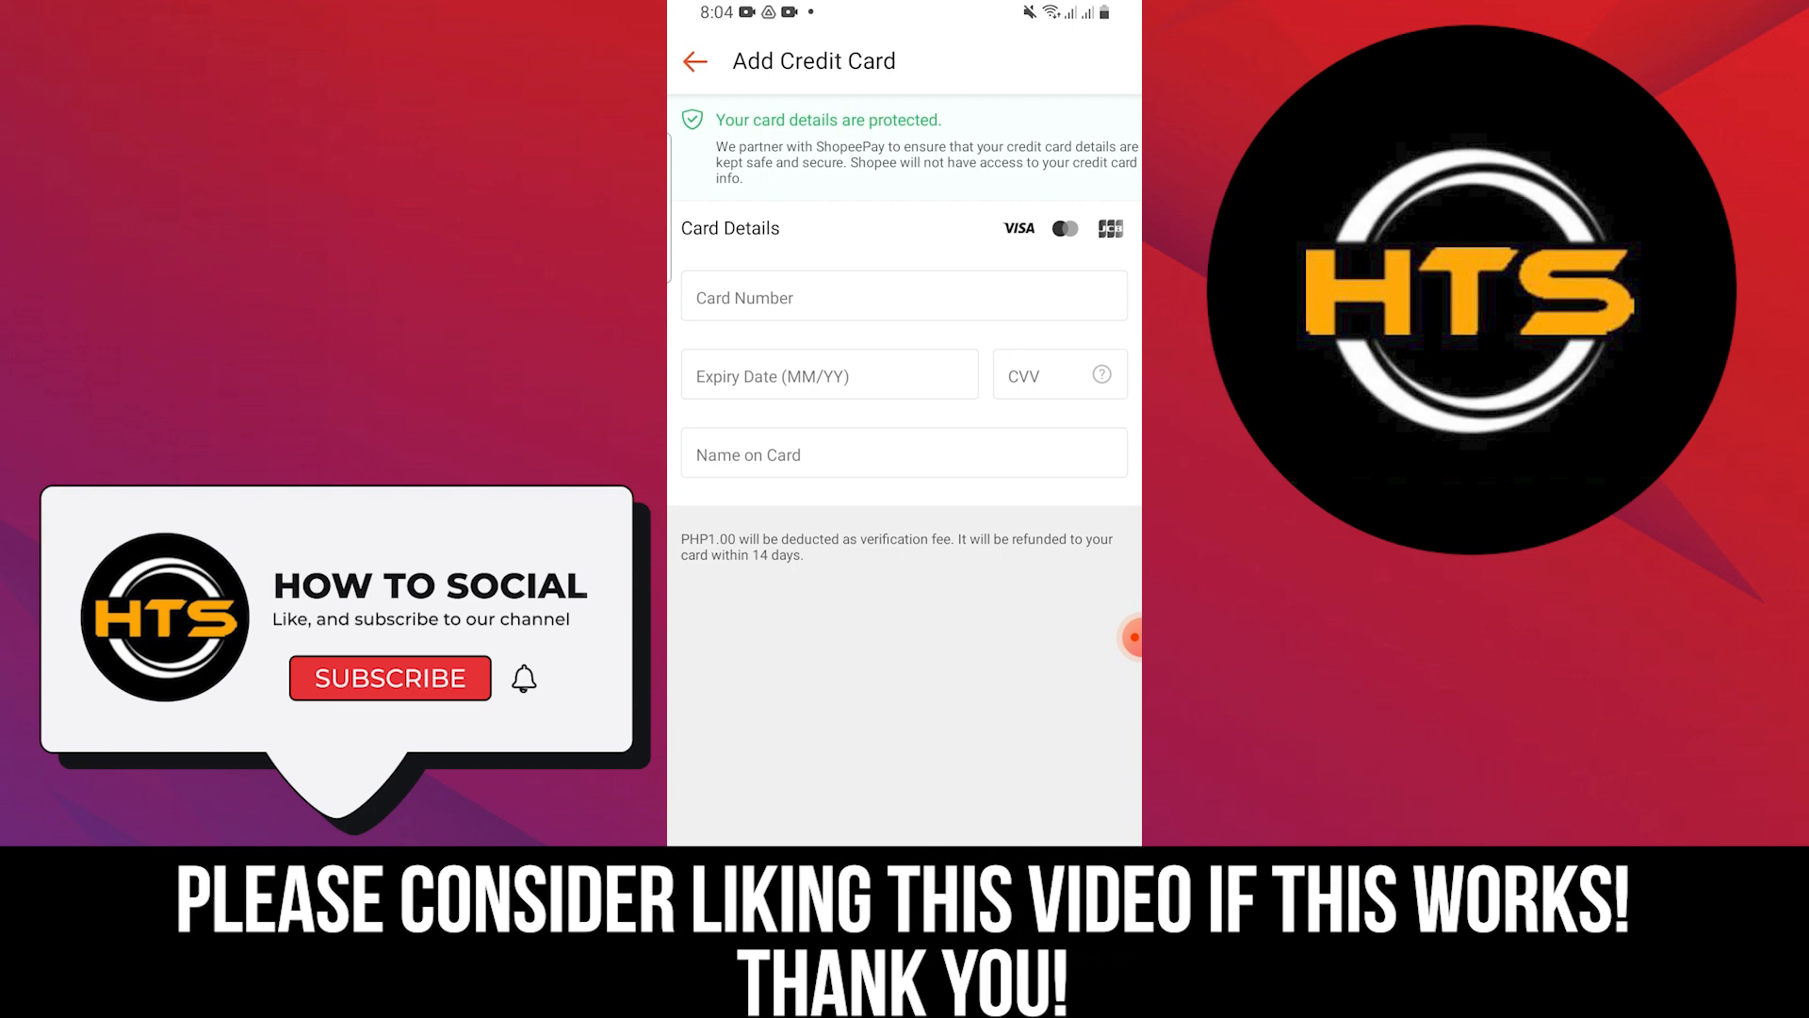
{"action": "left_click", "coordinate": [390, 677]}
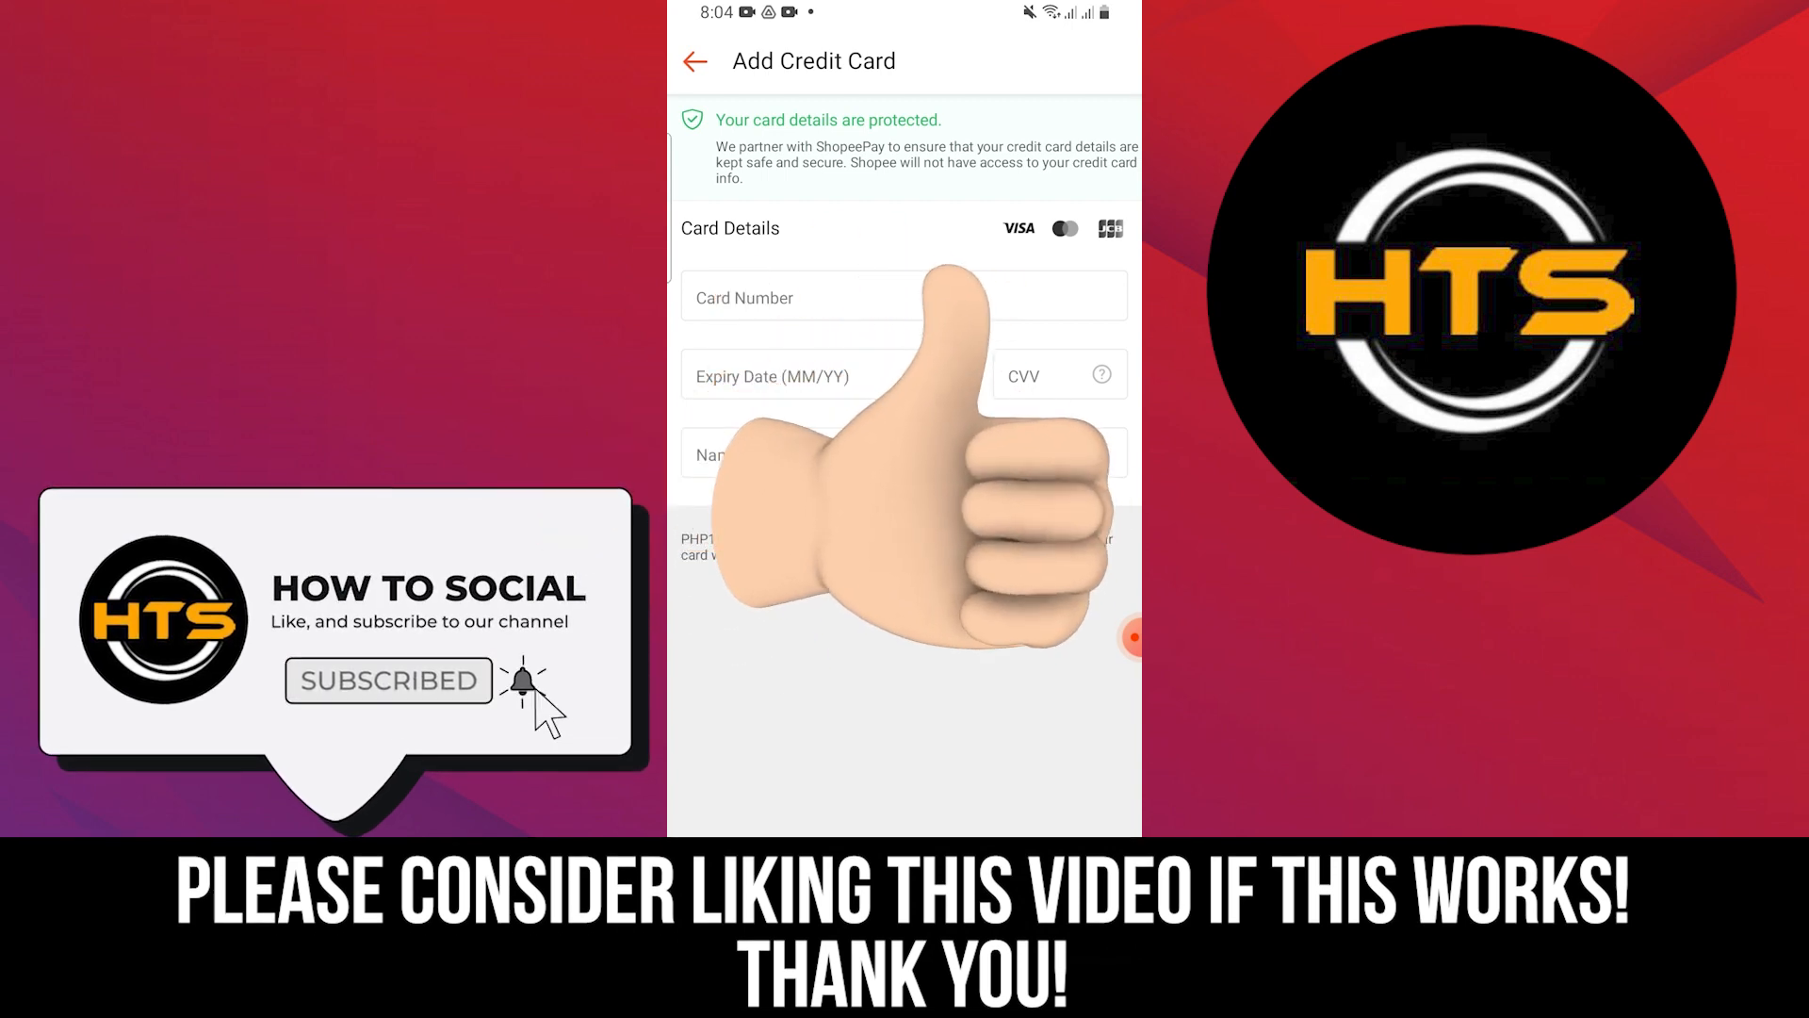